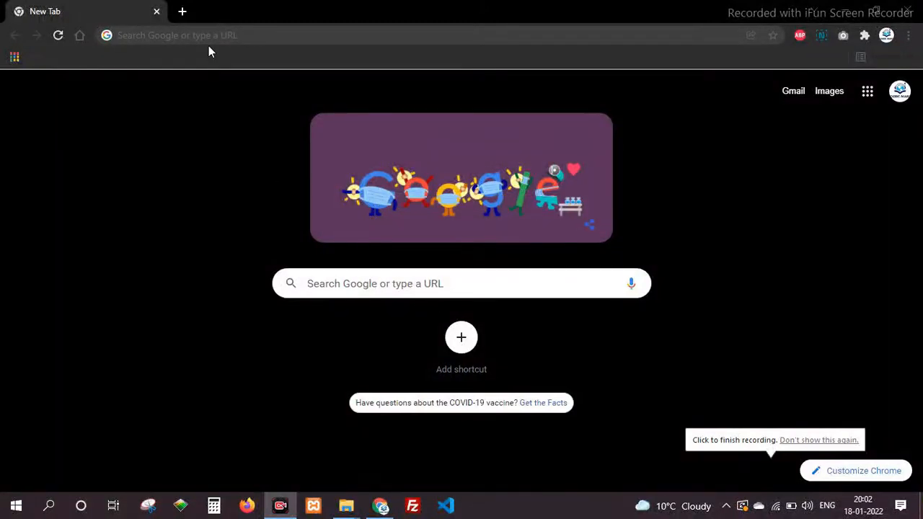
Step: Go to youtube.com and open your own channel page from the account menu
type("youtube.com")
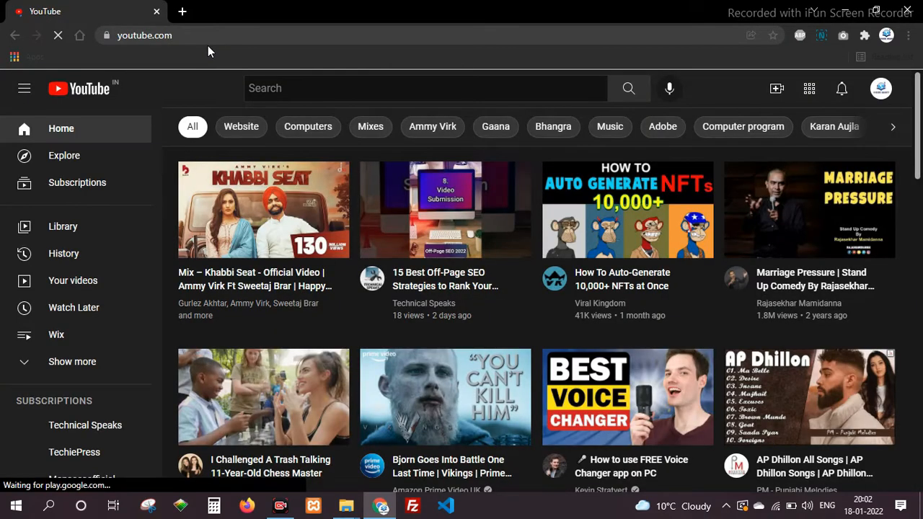
left_click(879, 88)
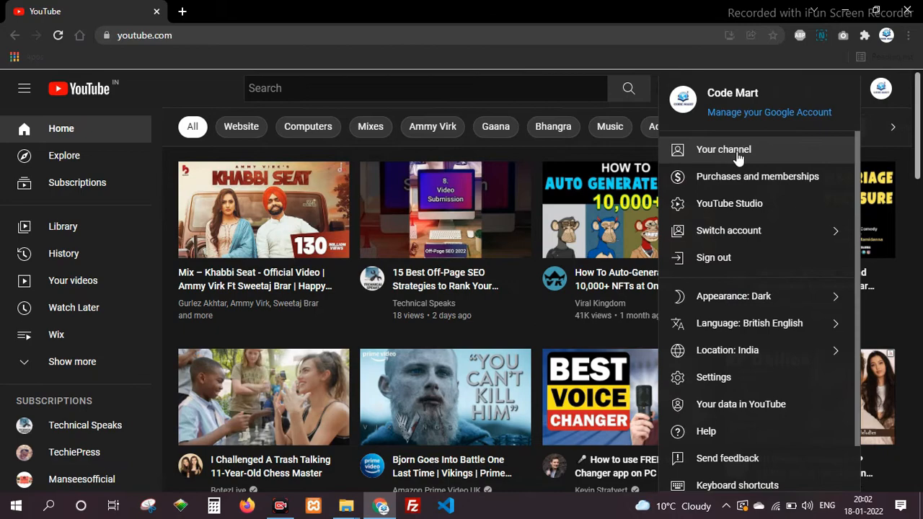
left_click(724, 148)
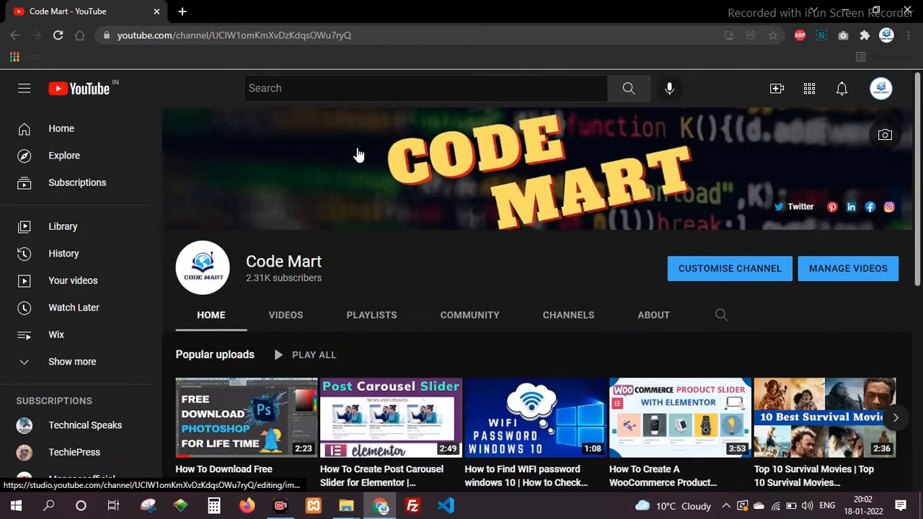
scroll("down", 3)
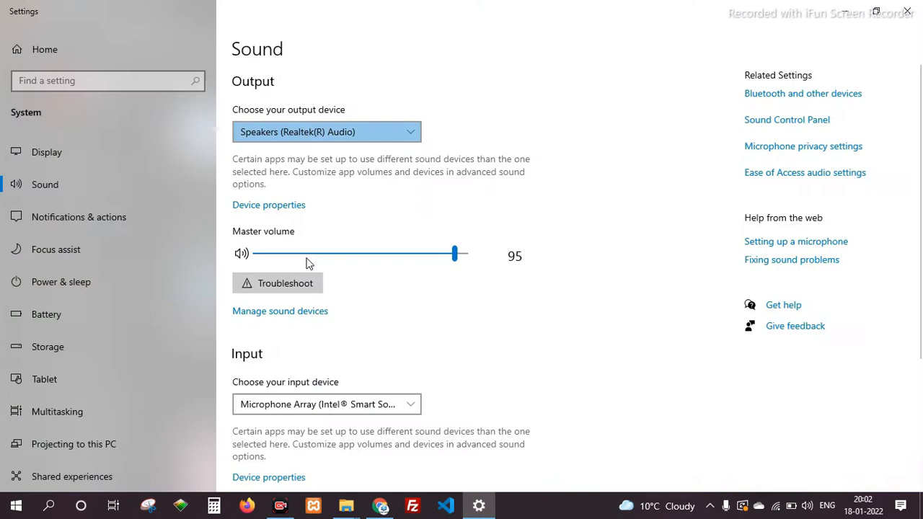
Step: Select Stereo Mix (Realtek(R) Audio) as the input device under Sound > Input
scroll("down", 3)
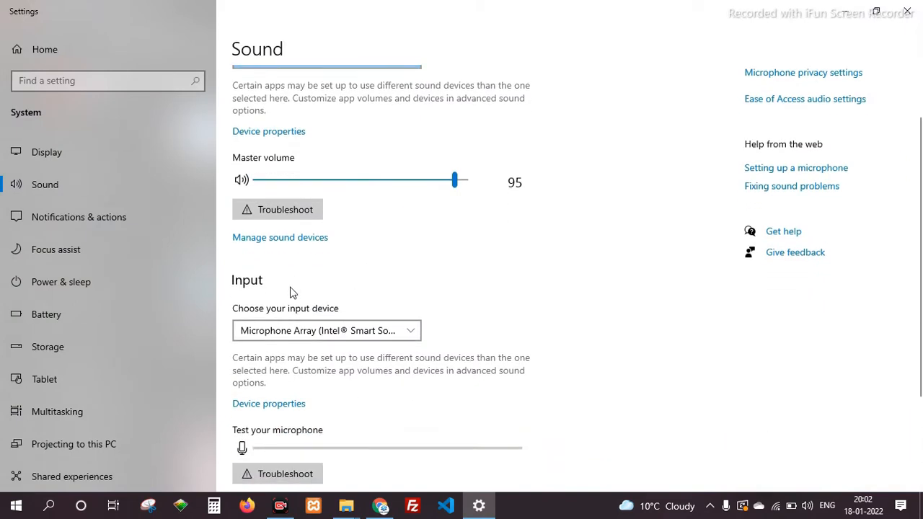
mouse_move(314, 315)
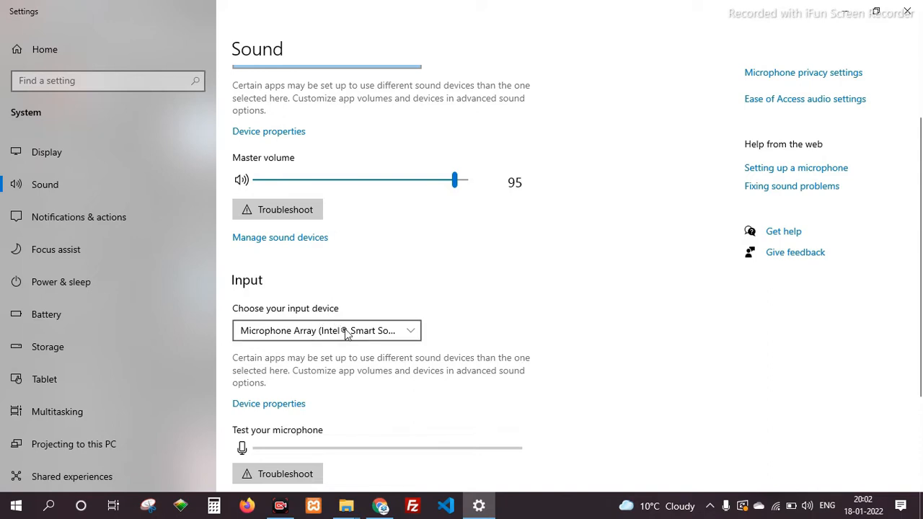
left_click(326, 330)
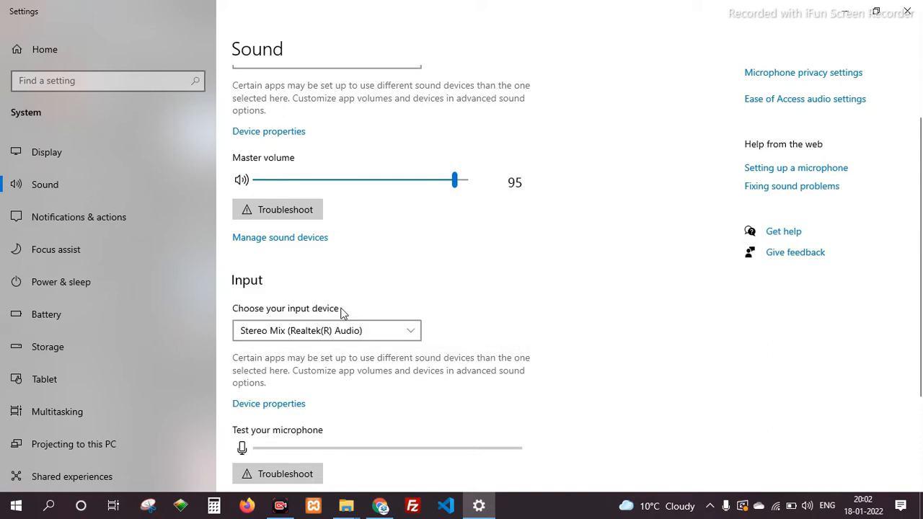
mouse_move(355, 313)
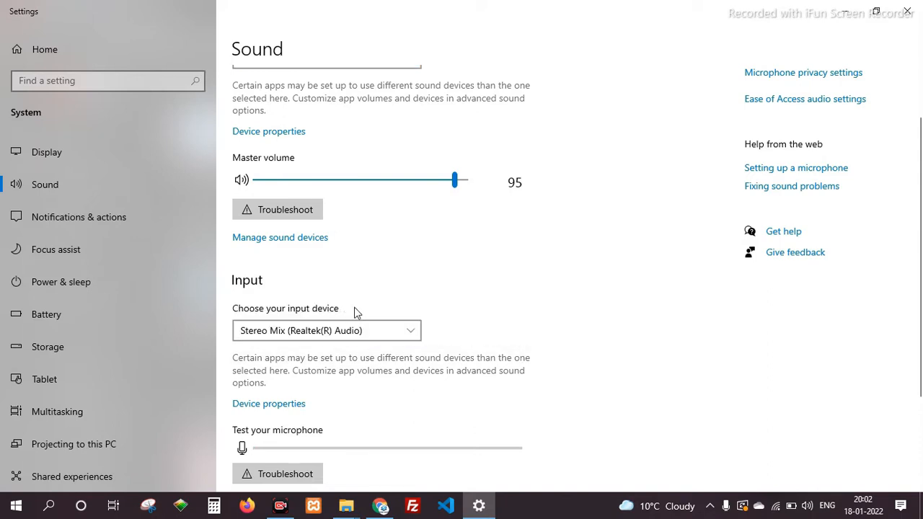
left_click(49, 504)
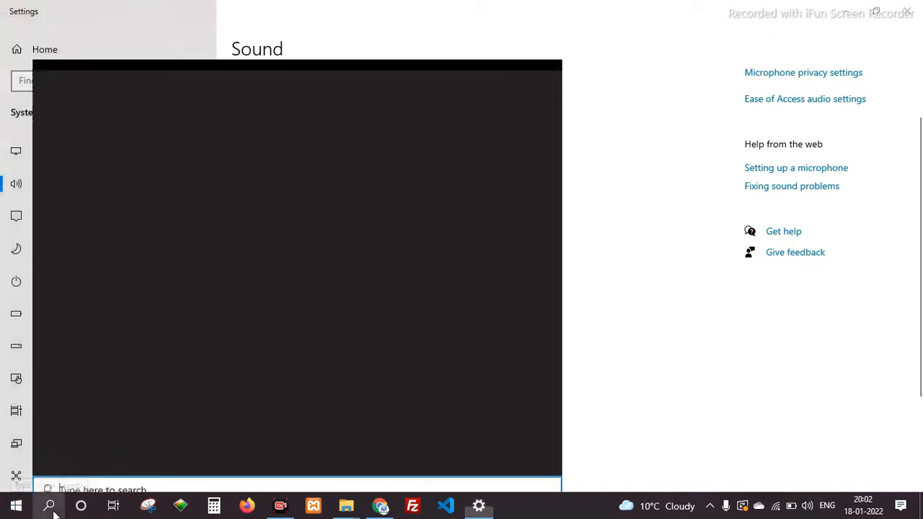
Step: Play the 'How To Download Free Adobe Photoshop cc 2021' video from Popular uploads
left_click(49, 504)
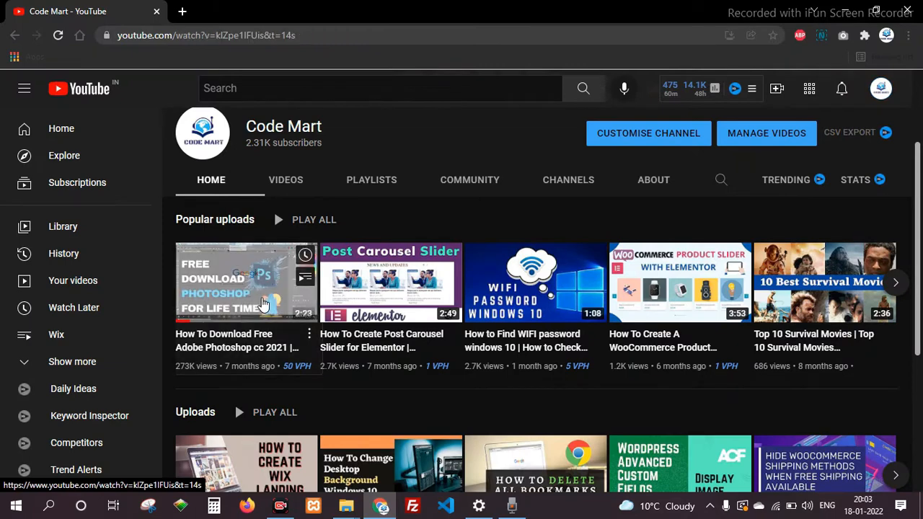
left_click(245, 281)
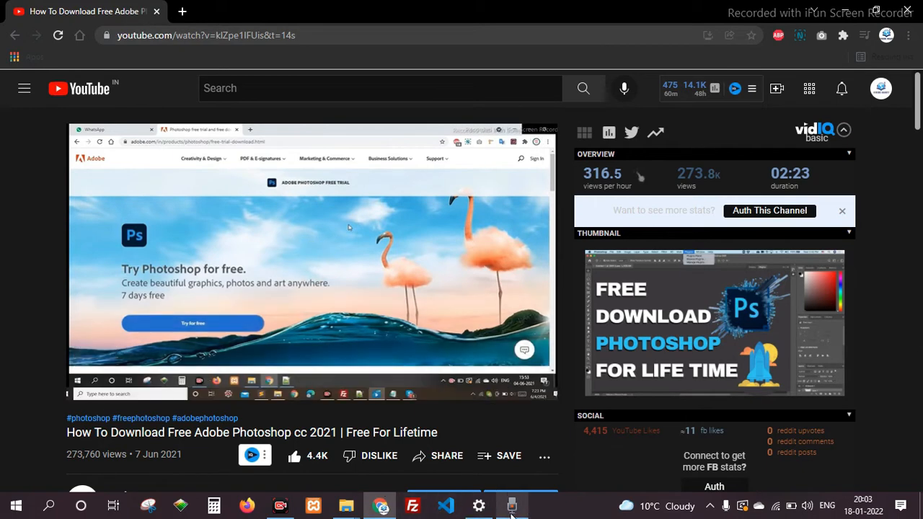
Step: Record about ten seconds of the video's audio and stop, keeping the new recording
left_click(511, 505)
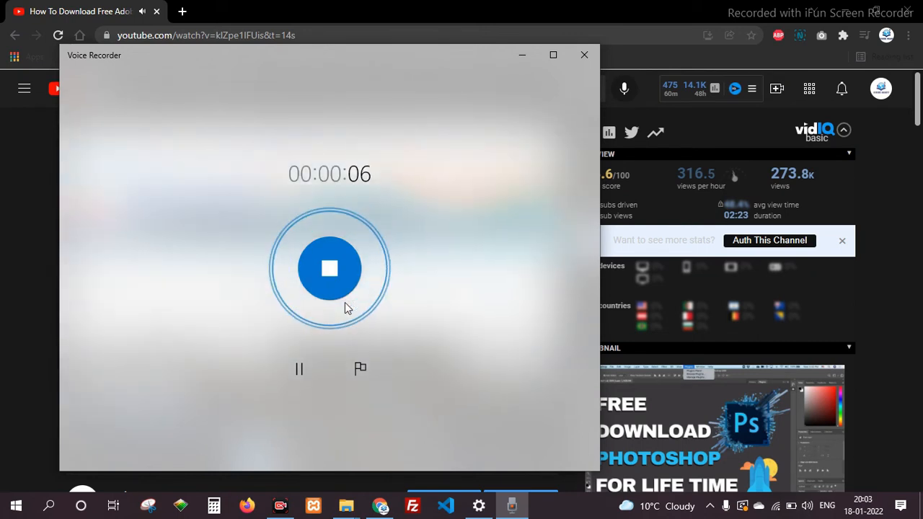
left_click(329, 268)
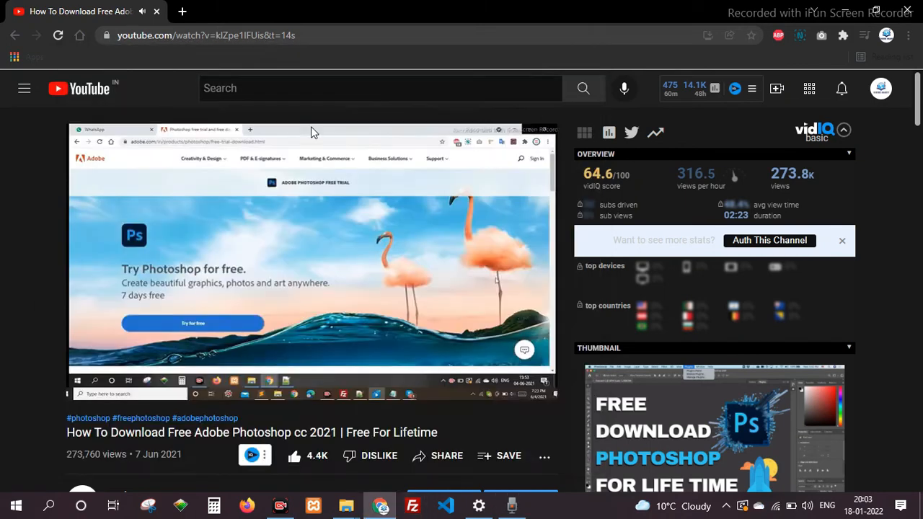
left_click(510, 505)
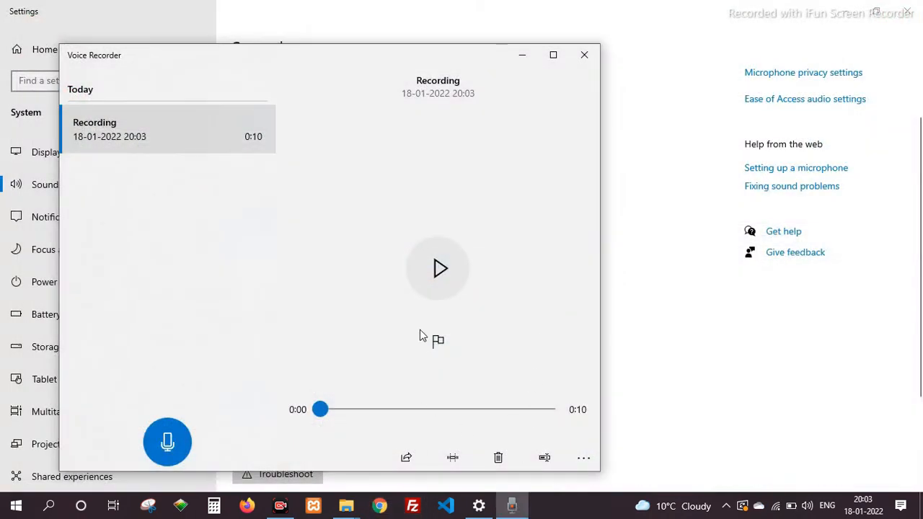
Step: Play the ten-second recording through, accepting the modified notice, then close Voice Recorder
left_click(438, 268)
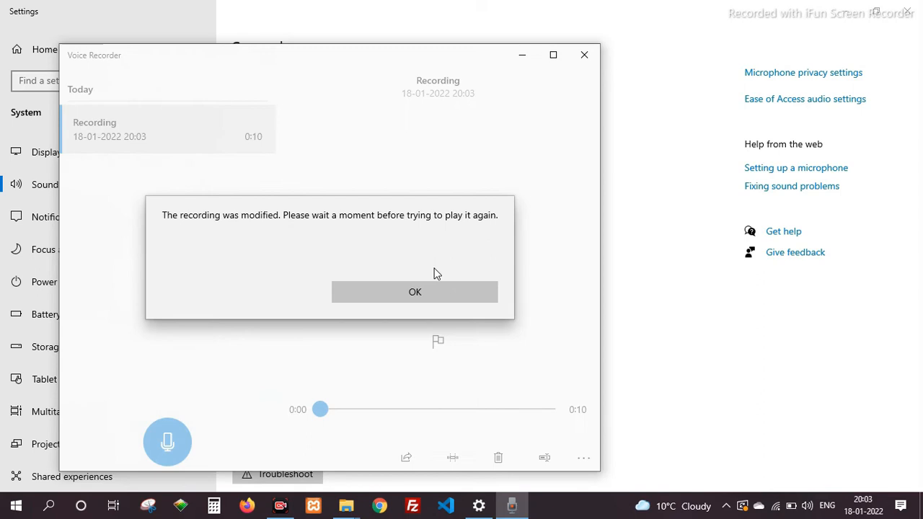
left_click(415, 291)
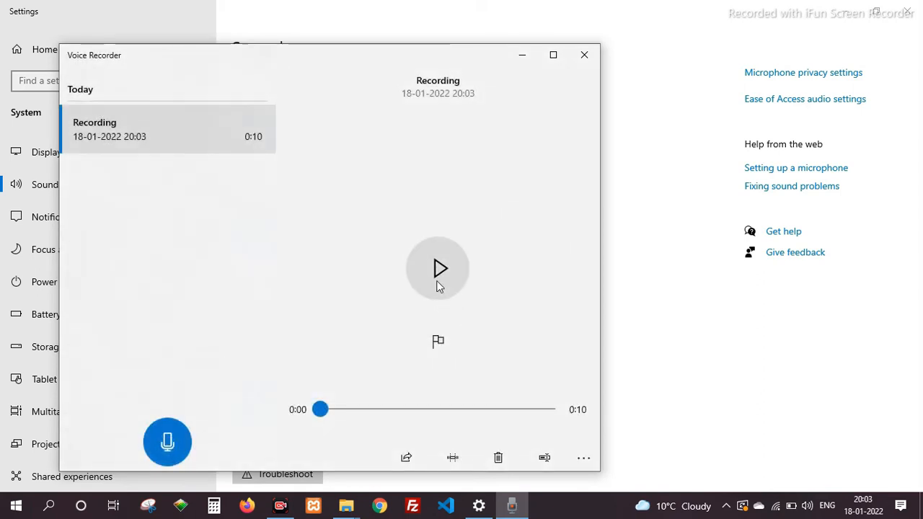
left_click(438, 268)
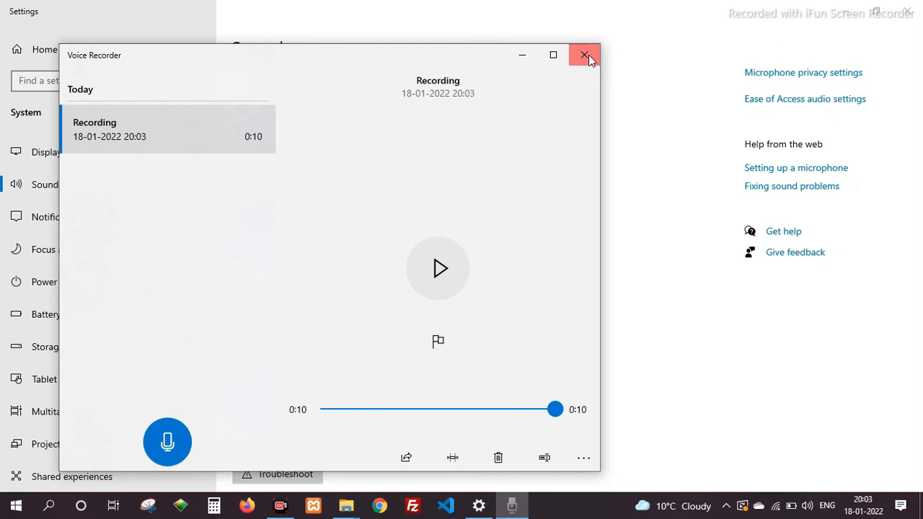
left_click(582, 55)
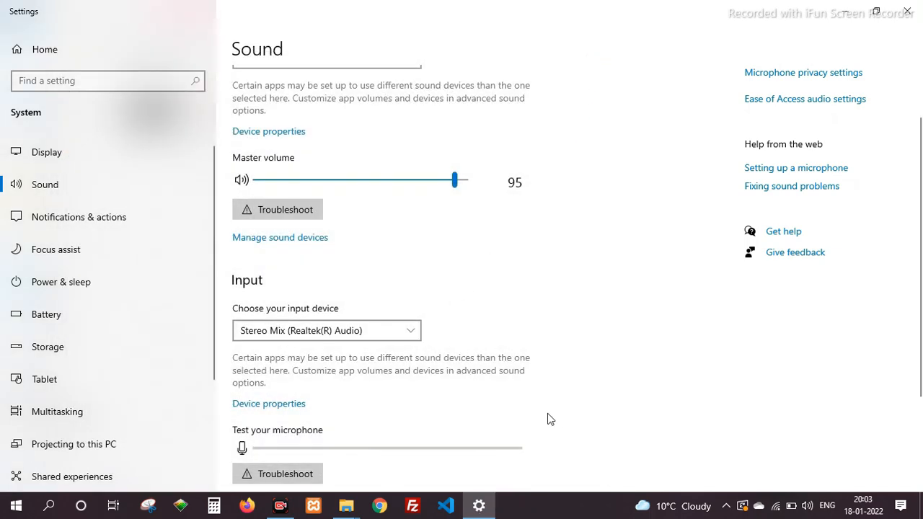